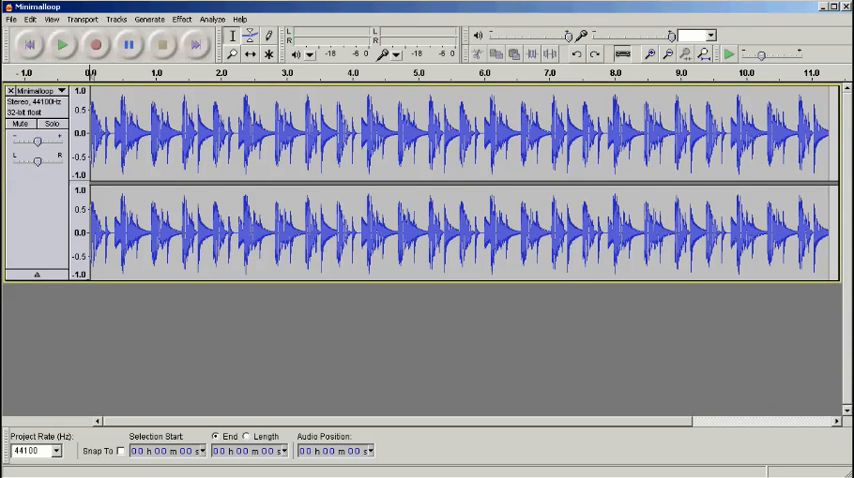
Convert the stereo Minimalloop track to mono via Tracks > Stereo Track to Mono.
click(120, 20)
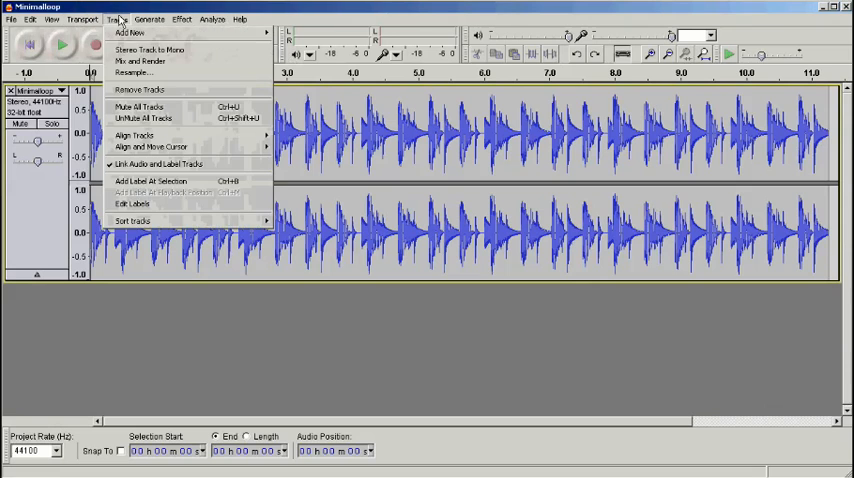
mouse_move(160, 48)
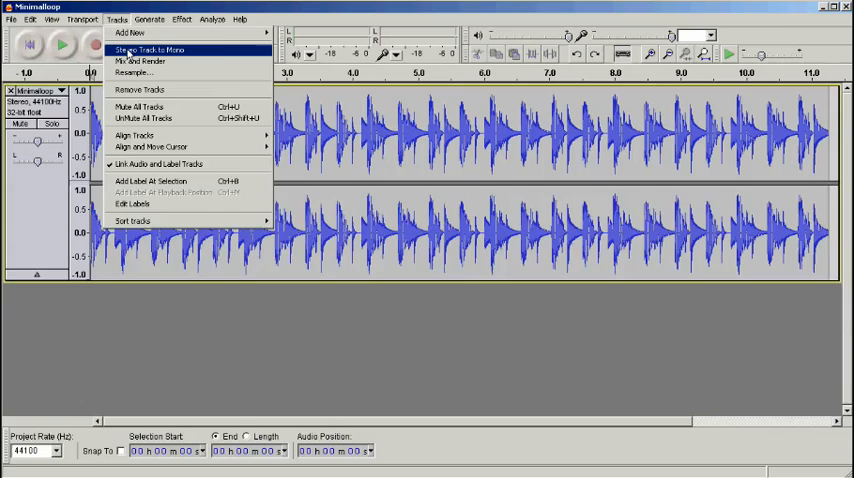
click(155, 46)
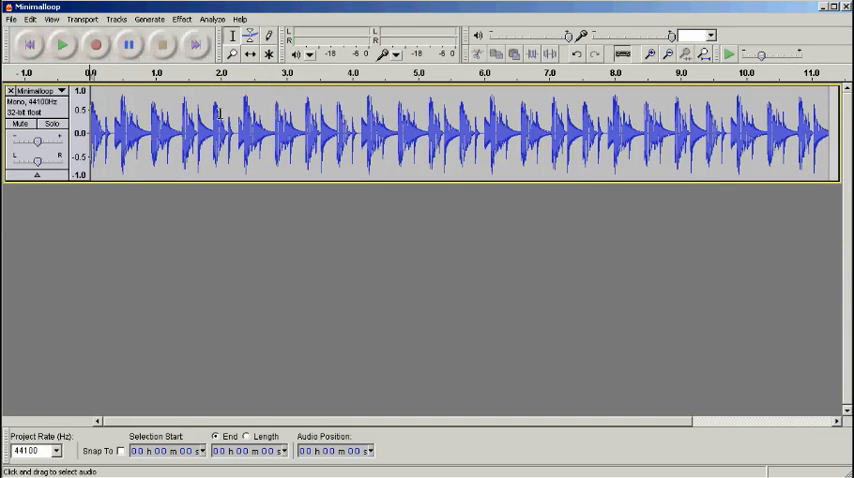
mouse_move(285, 182)
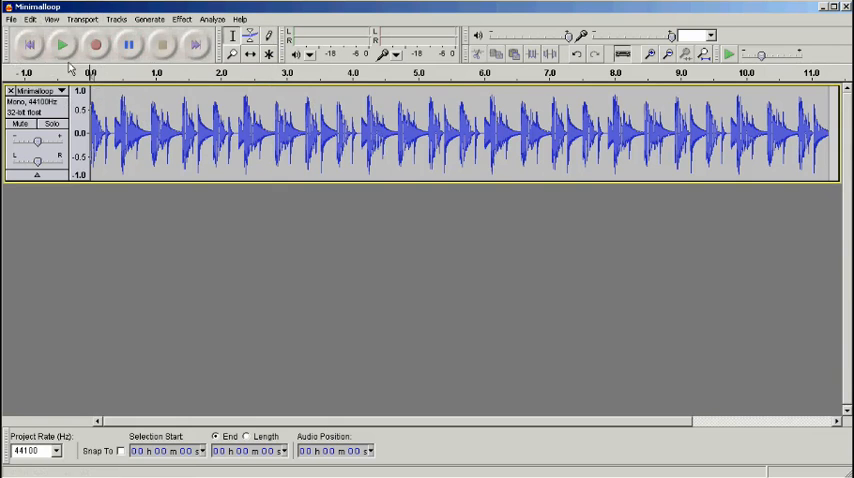
click(63, 47)
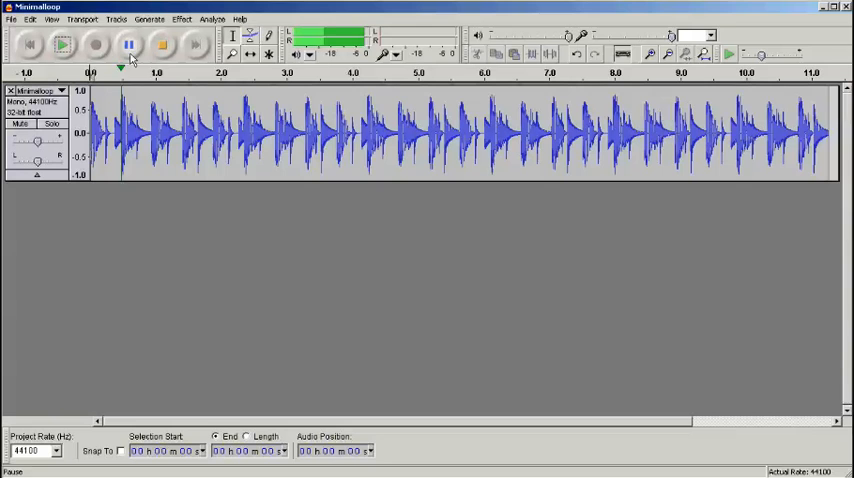
click(156, 48)
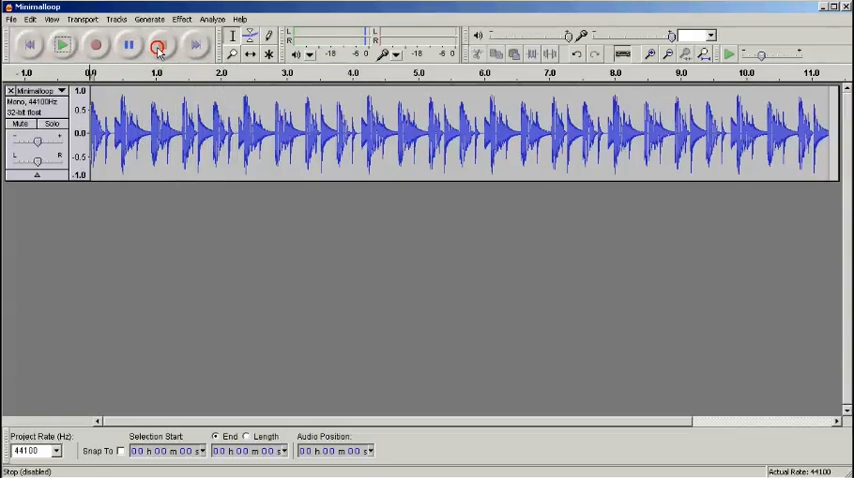
click(157, 48)
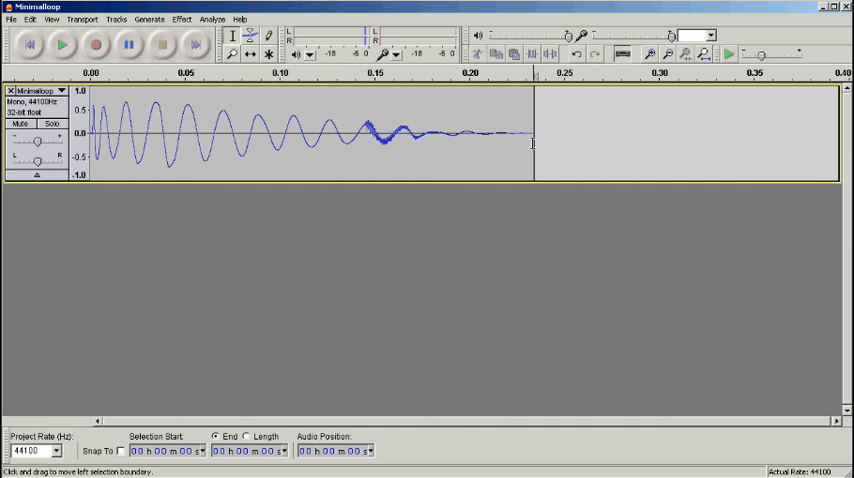
Select the kick's body after its attack.
drag(375, 130, 530, 130)
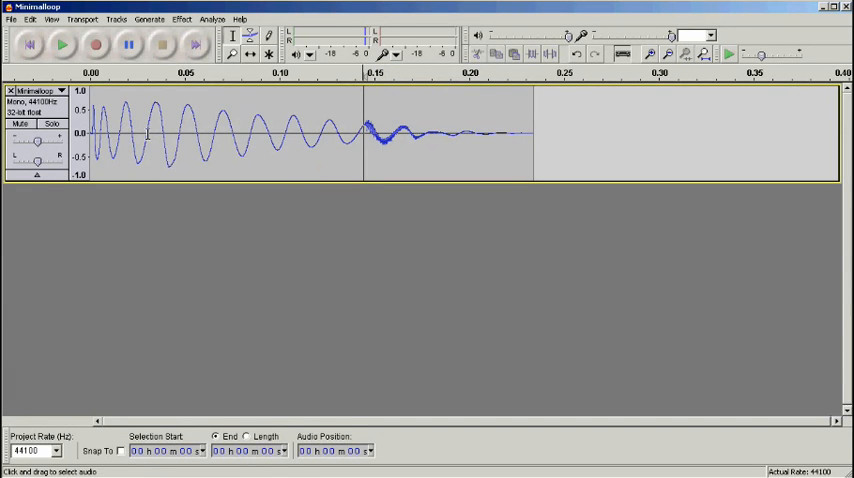
drag(147, 135, 533, 135)
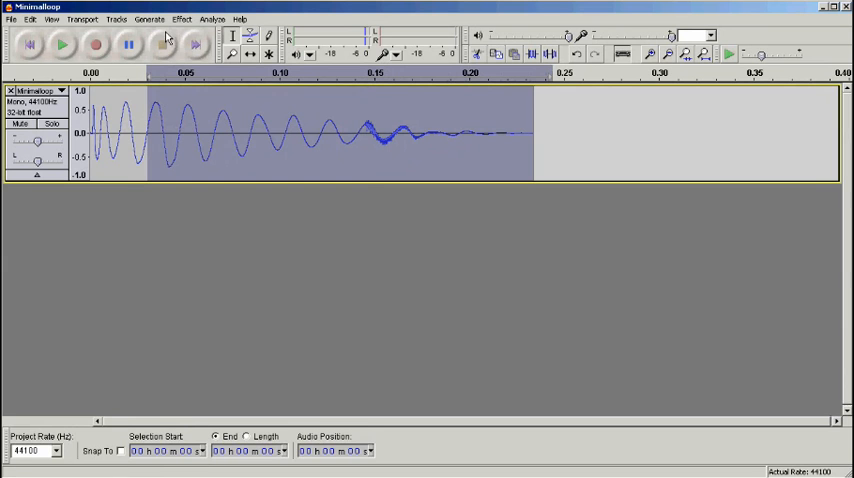
Apply a Low Pass Filter with 48 dB rolloff and 481 Hz cutoff to the selection.
click(184, 18)
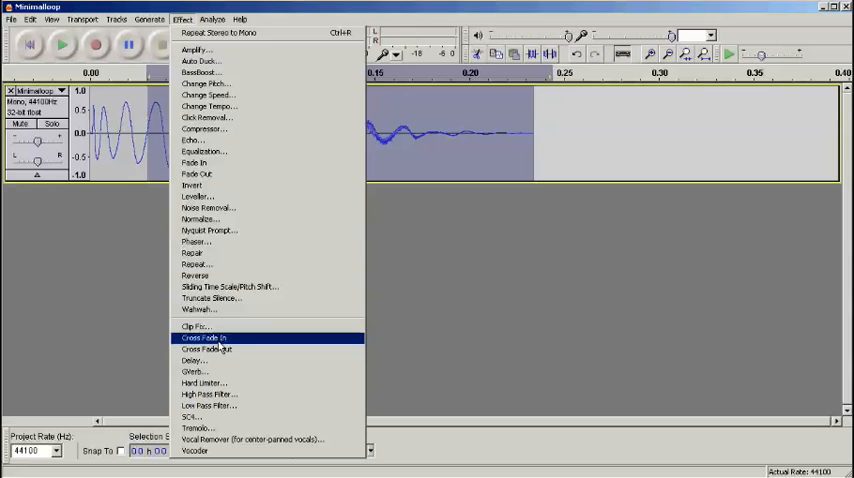
click(210, 405)
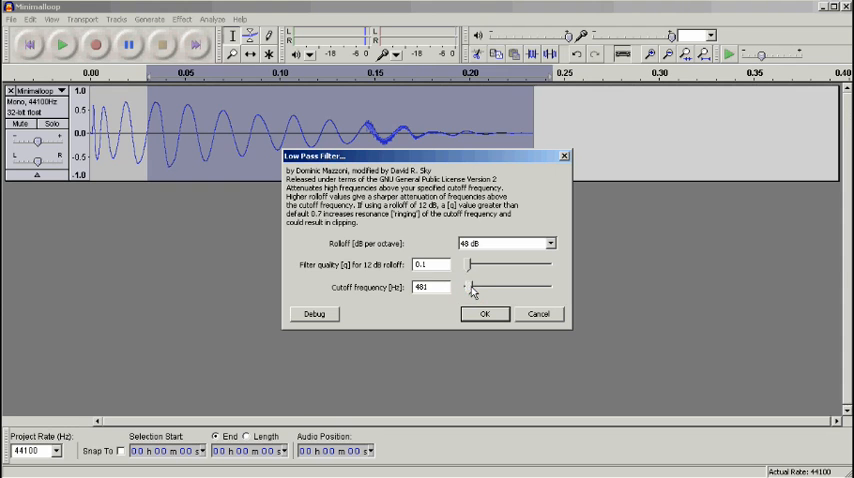
mouse_move(486, 314)
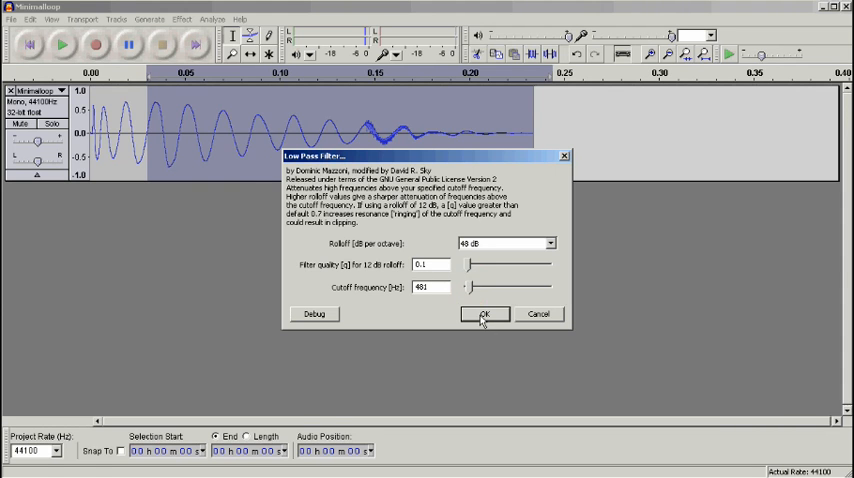
click(485, 314)
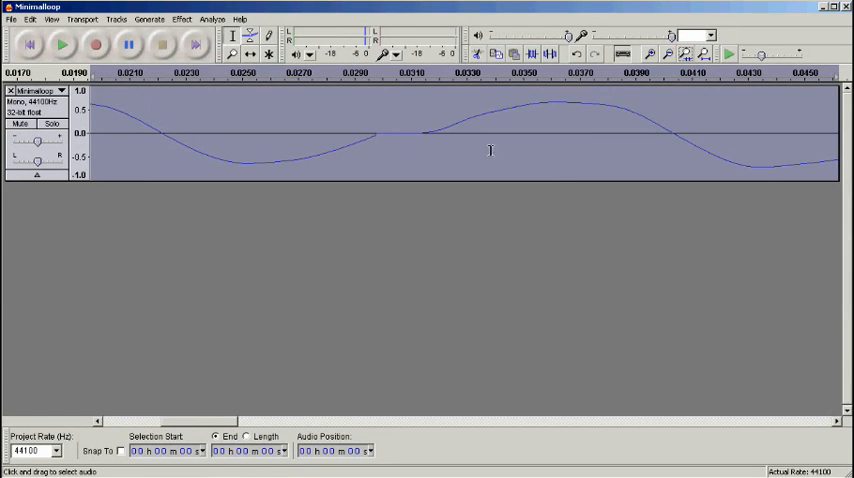
mouse_move(378, 133)
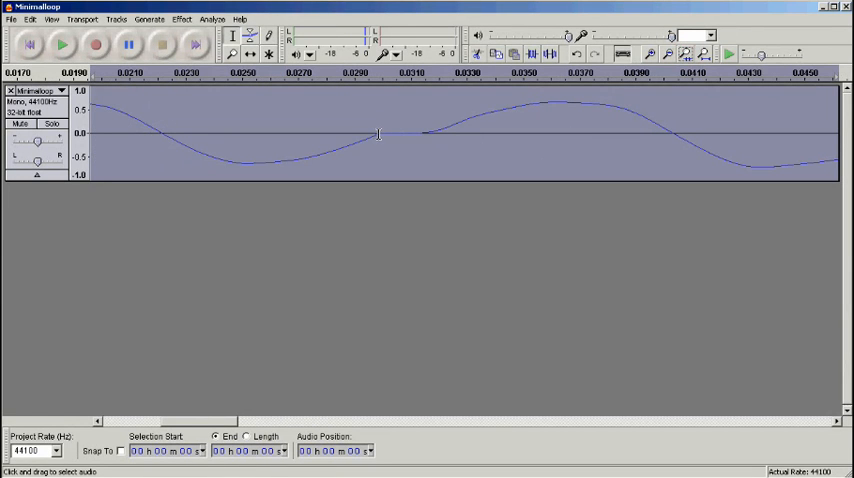
Select the flat seam section near 0.03 s in the waveform.
drag(378, 133, 420, 133)
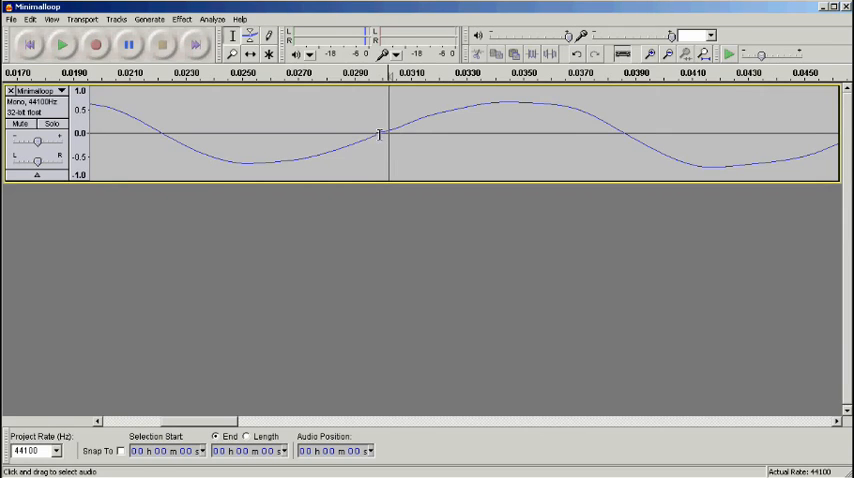
mouse_move(392, 131)
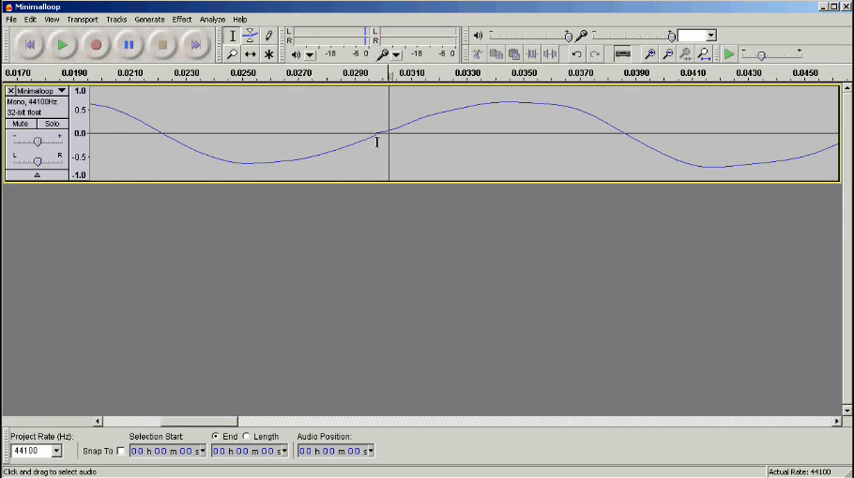
Redraw the samples at the 0.03 s seam with the Draw tool, then zoom out.
click(381, 136)
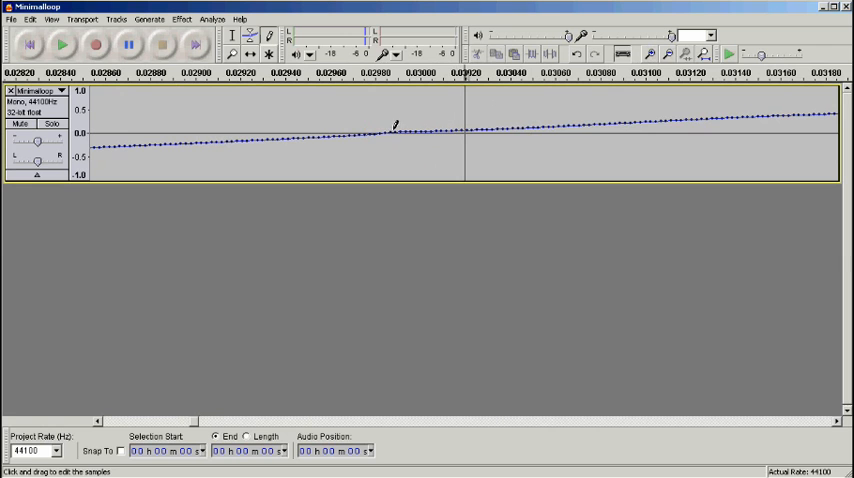
click(677, 54)
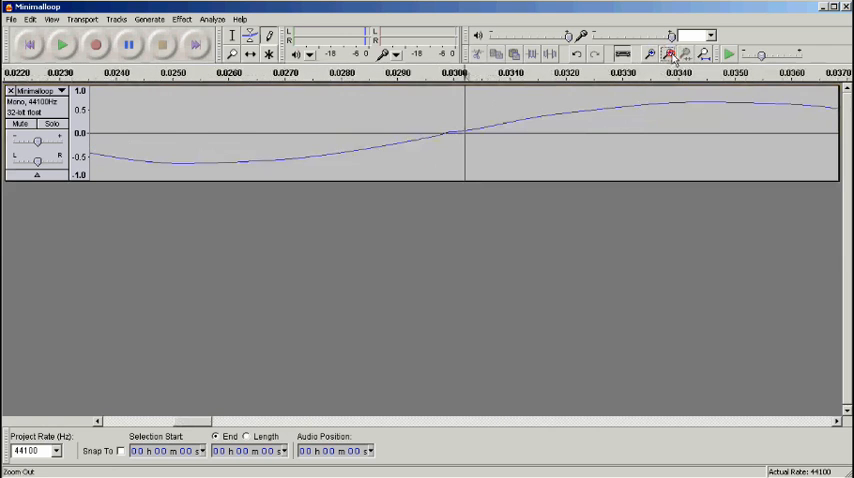
click(670, 54)
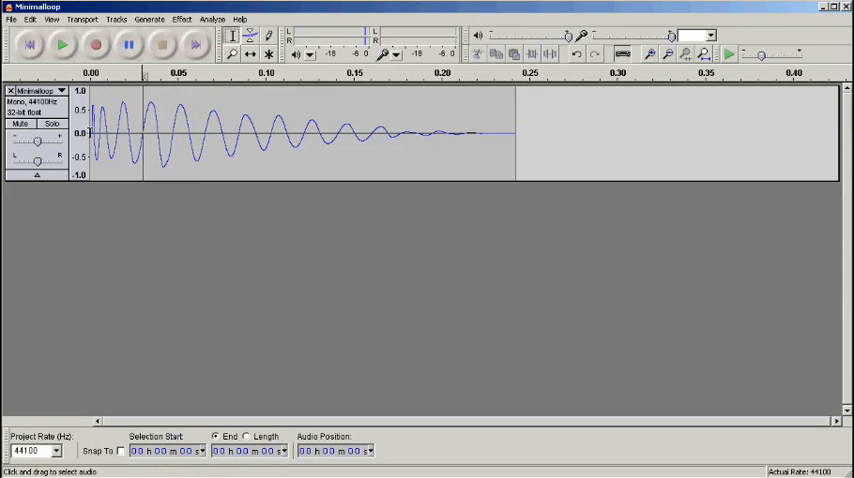
click(64, 48)
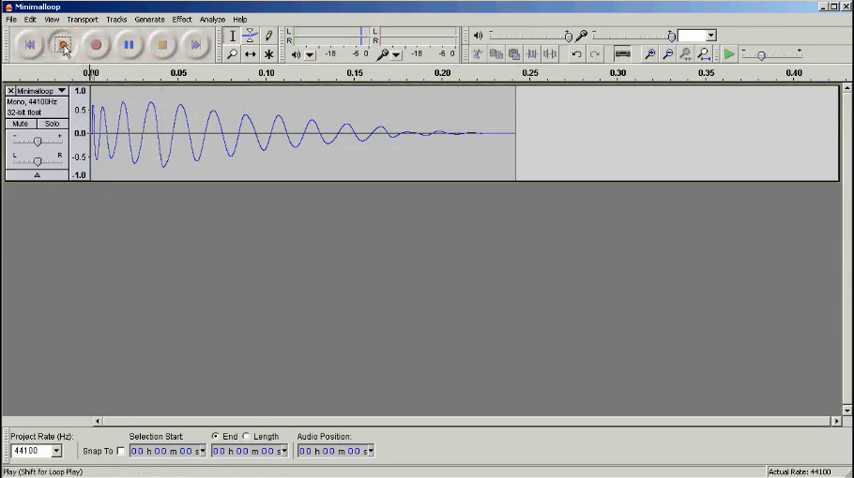
click(63, 47)
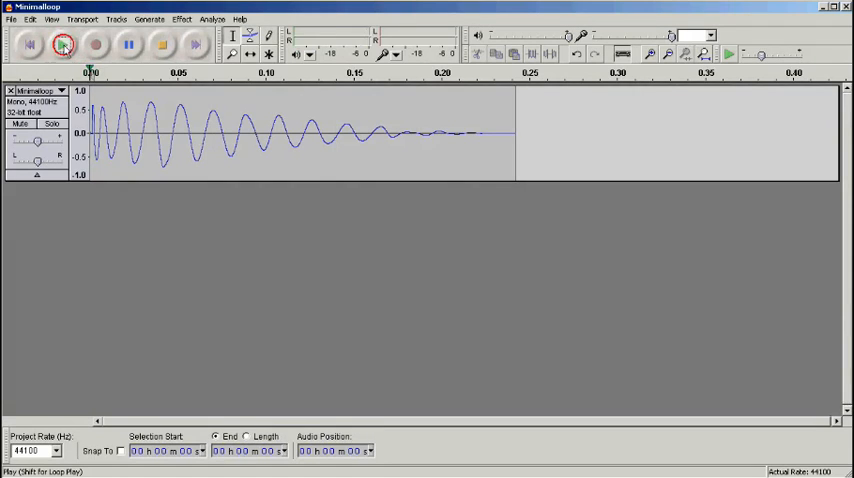